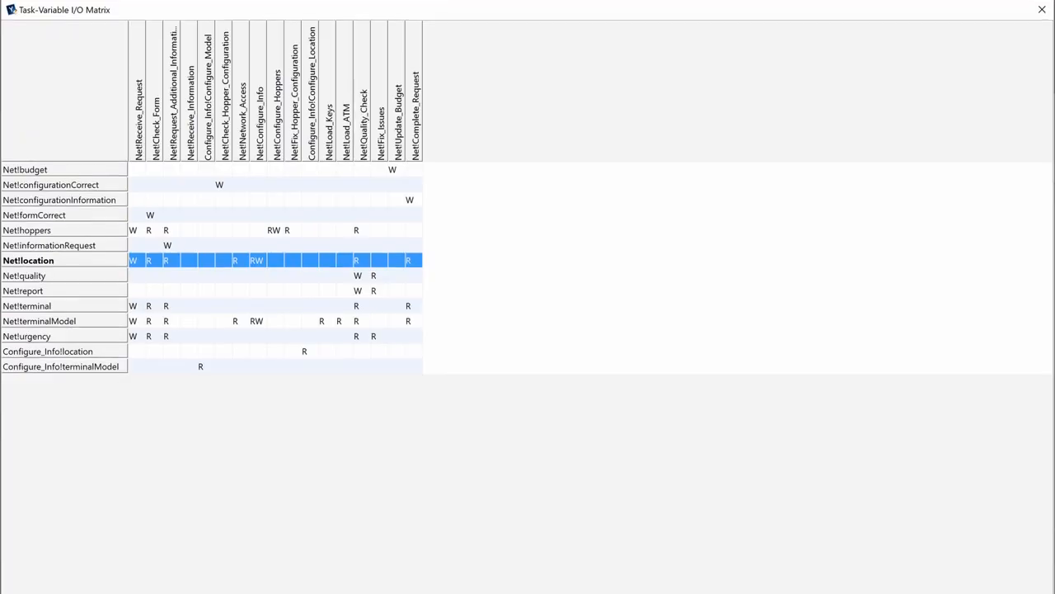
pyautogui.scroll(3)
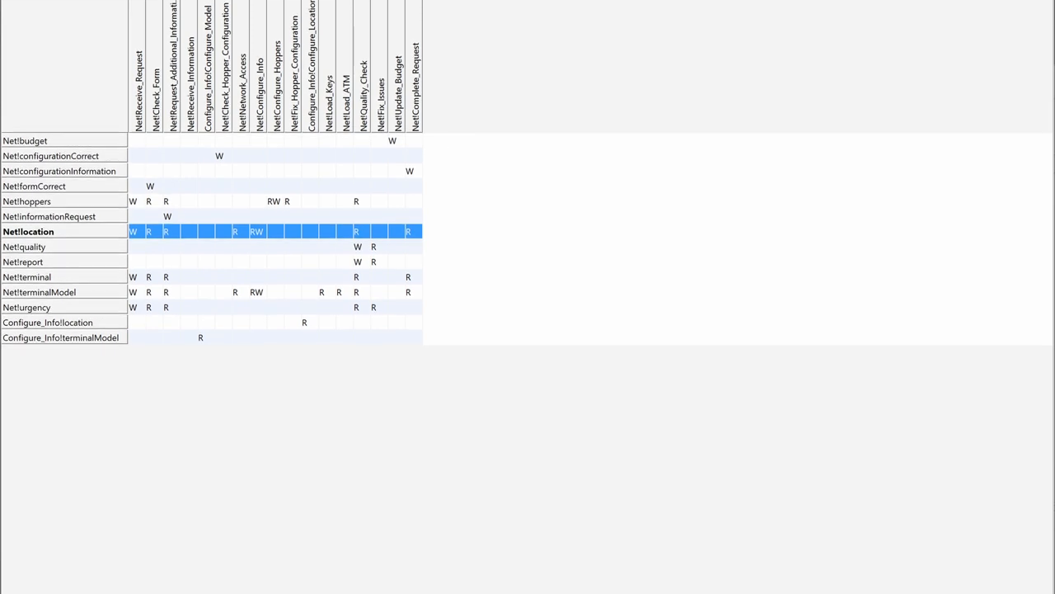
pyautogui.scroll(3)
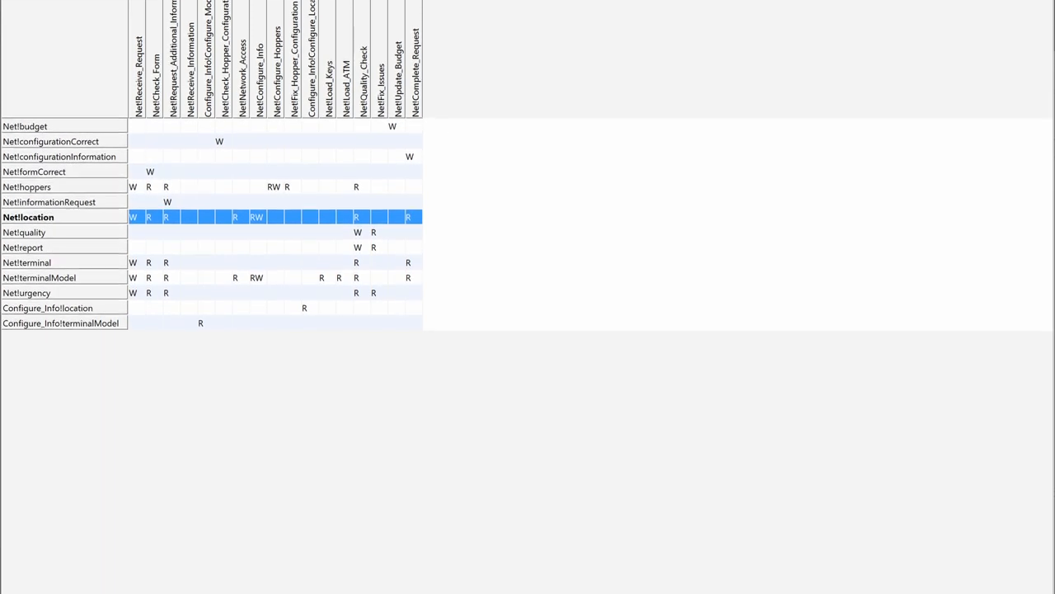
pyautogui.scroll(3)
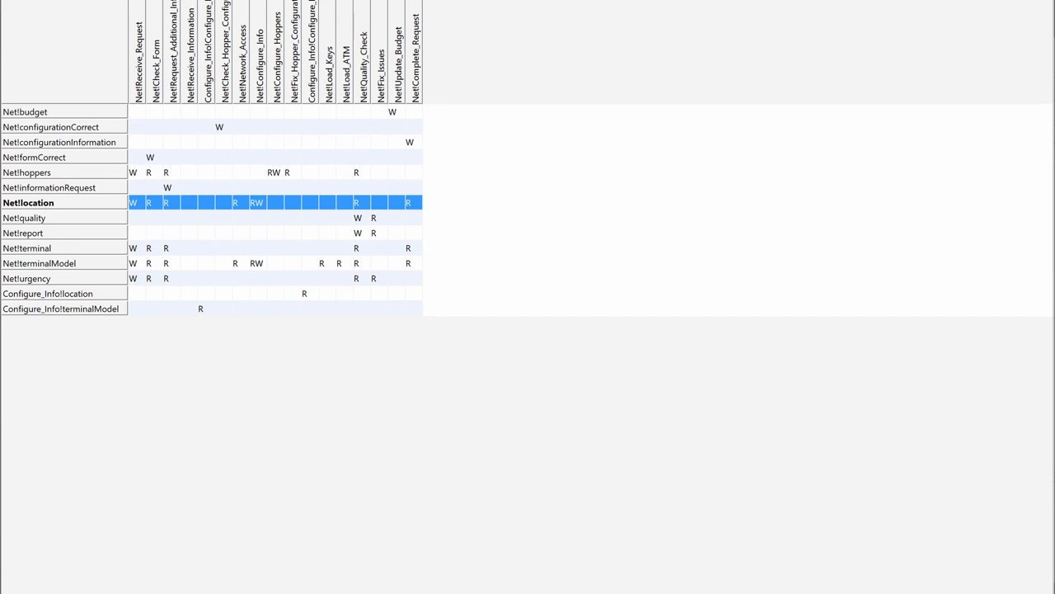
pyautogui.scroll(3)
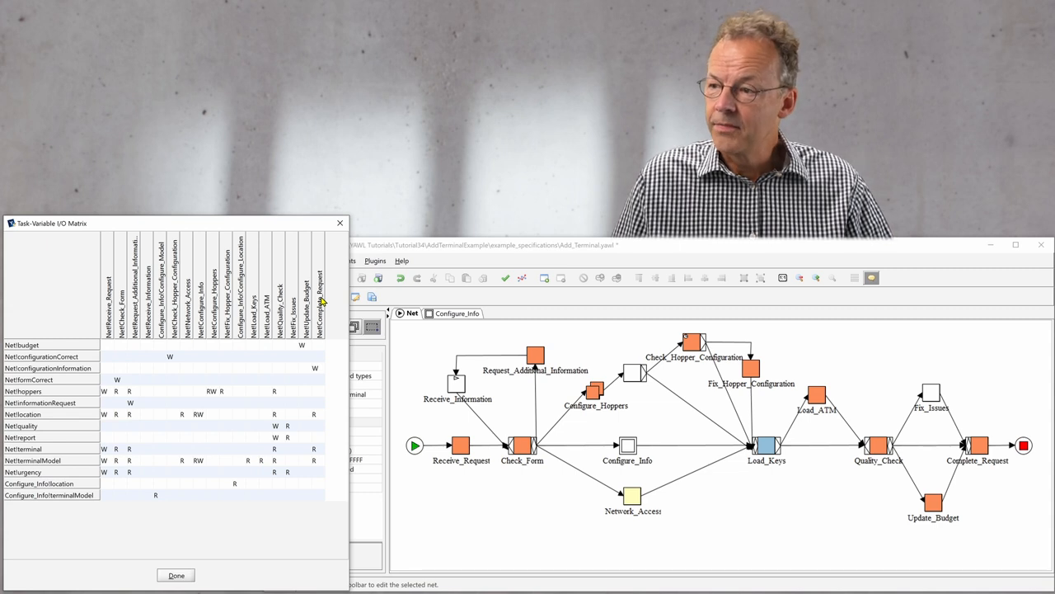
pyautogui.moveTo(129, 323)
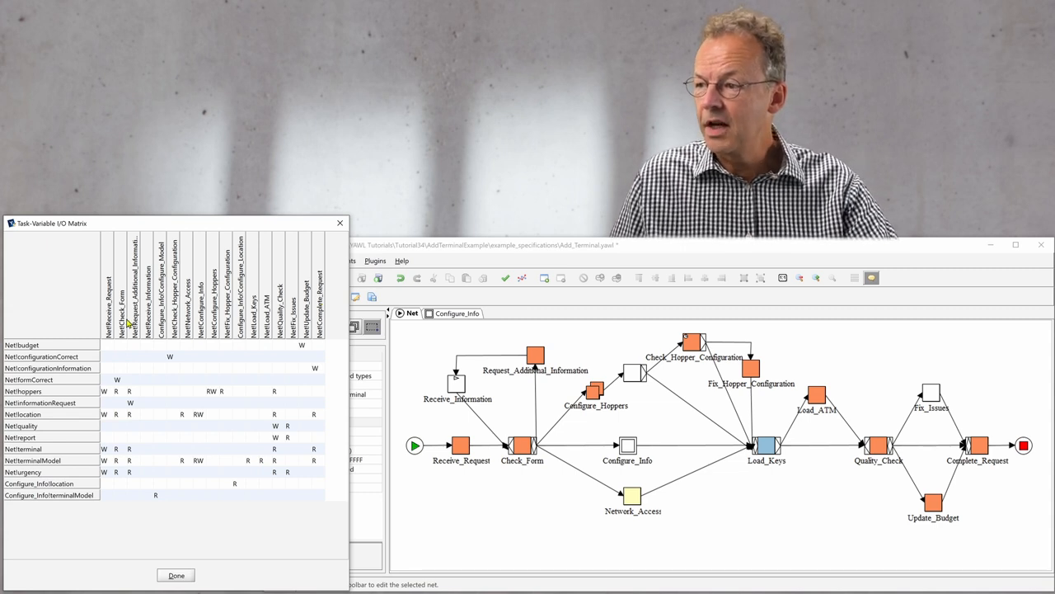
pyautogui.moveTo(117, 351)
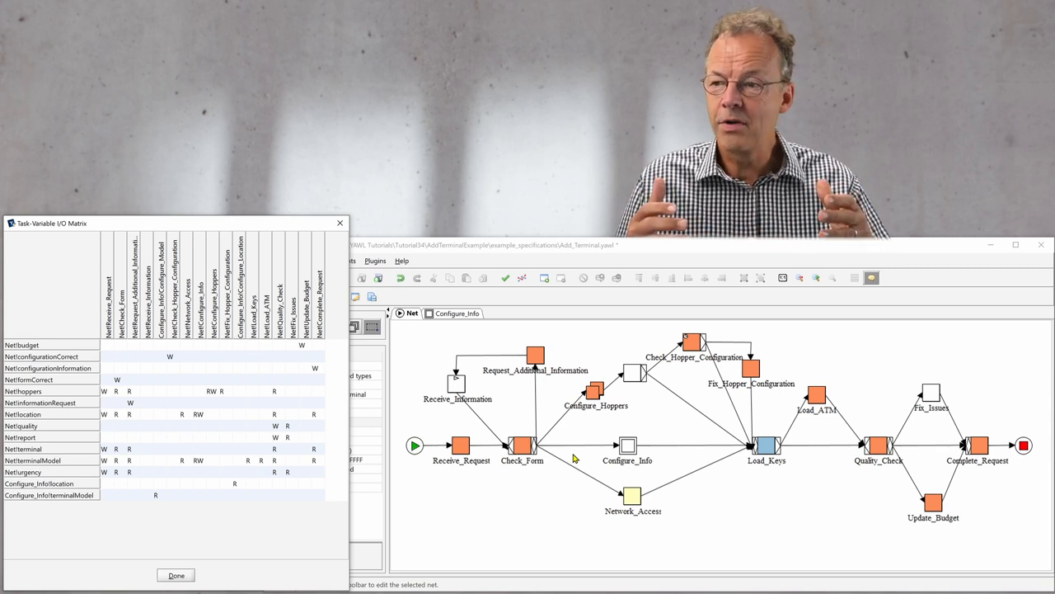
pyautogui.moveTo(460, 333)
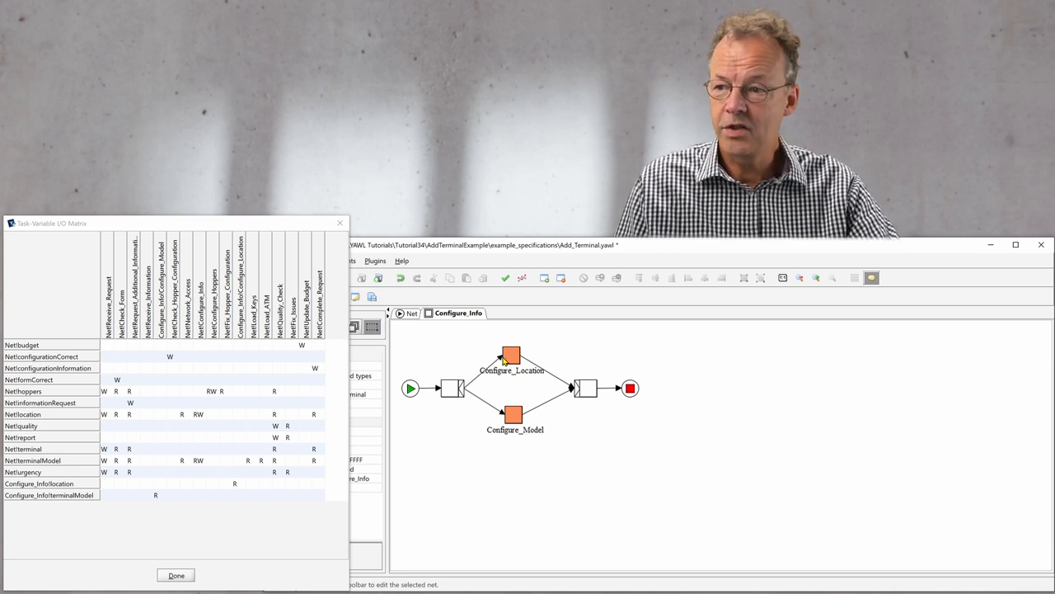
pyautogui.click(412, 313)
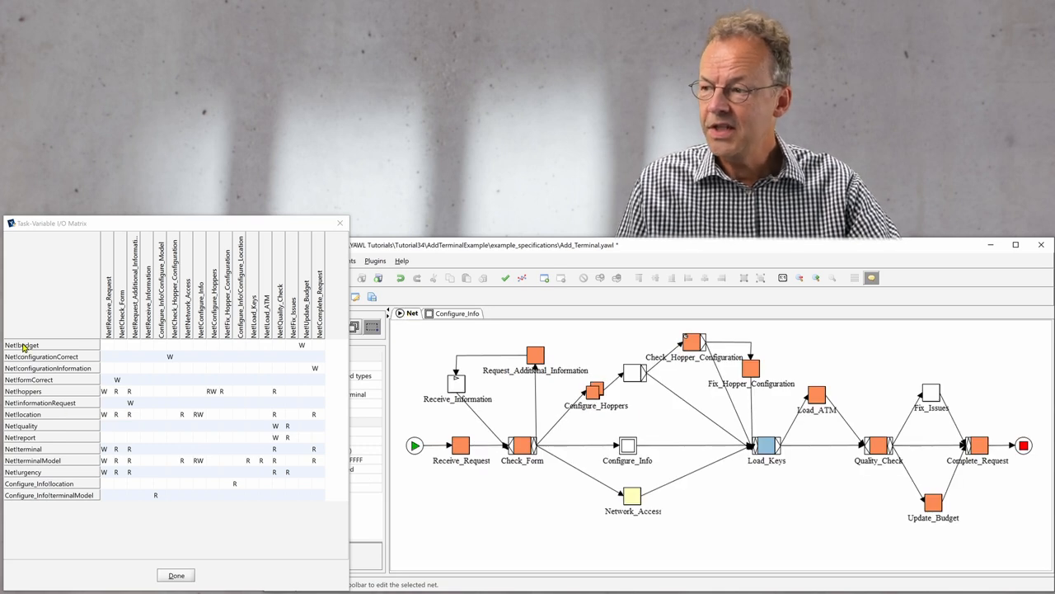
pyautogui.moveTo(79, 370)
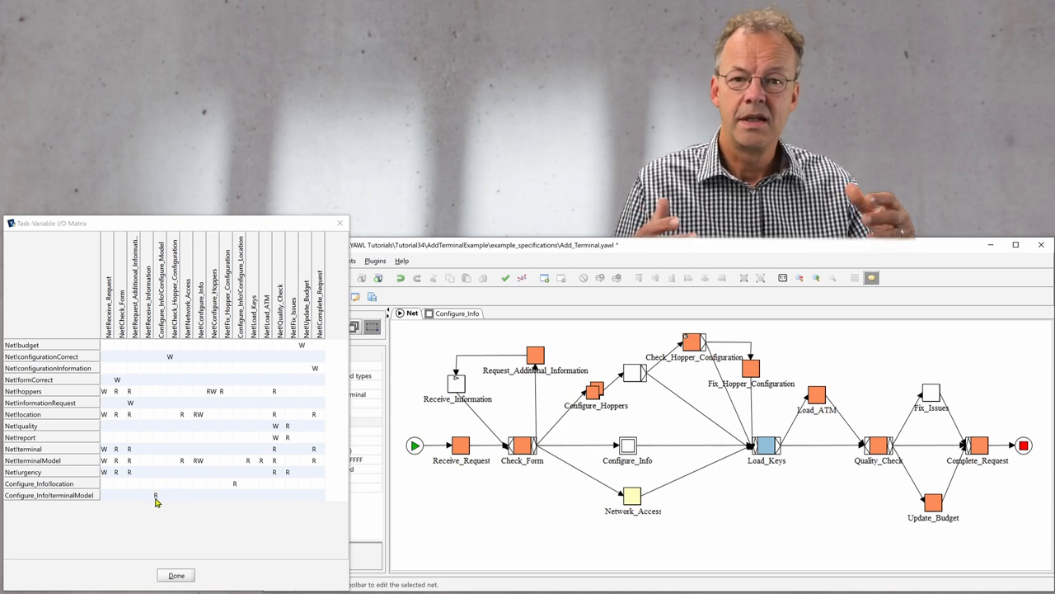
pyautogui.moveTo(152, 366)
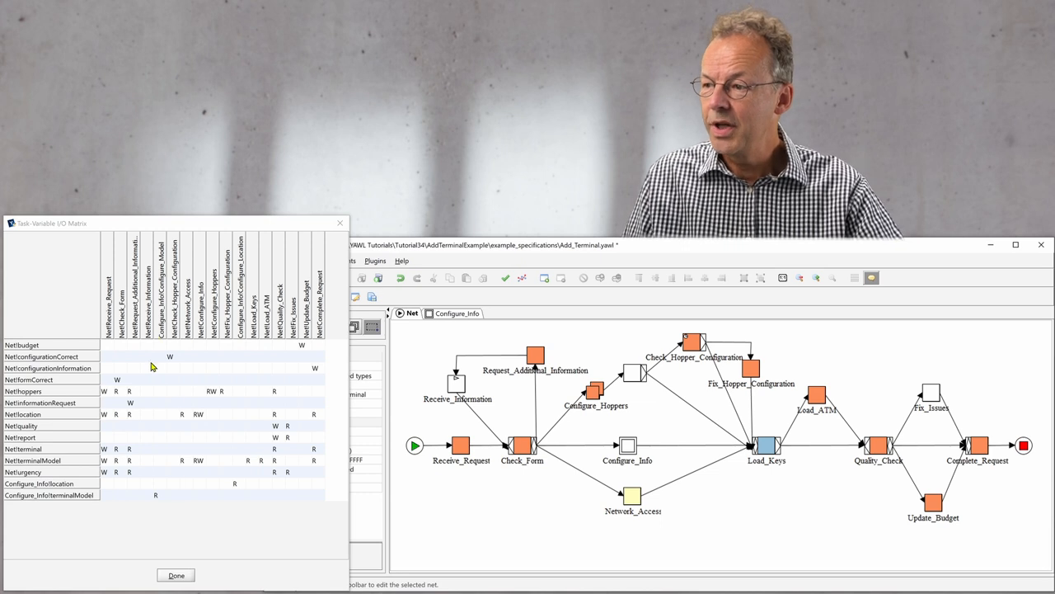
pyautogui.moveTo(172, 366)
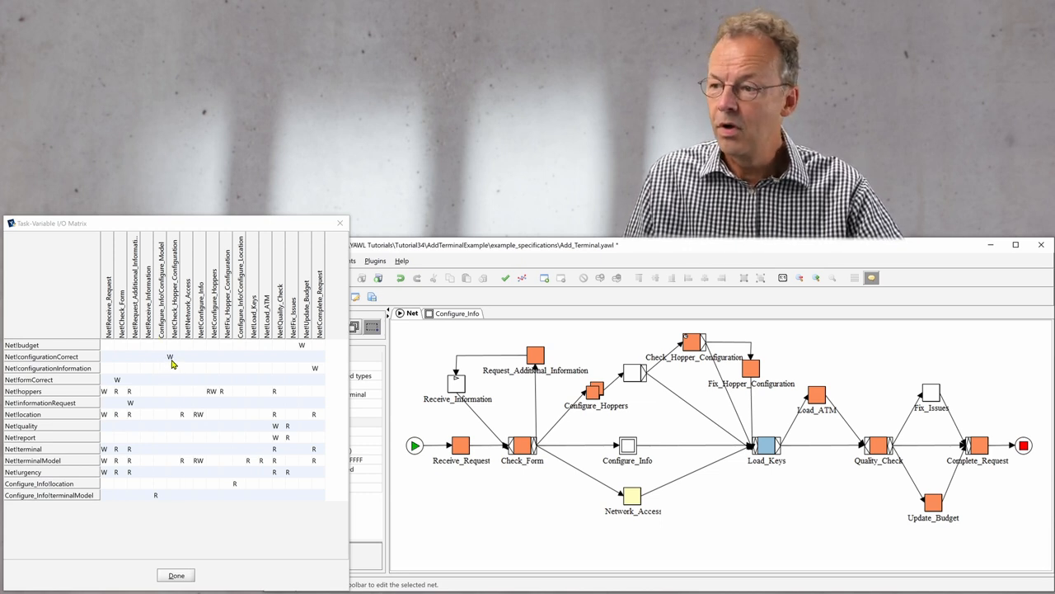
pyautogui.moveTo(223, 398)
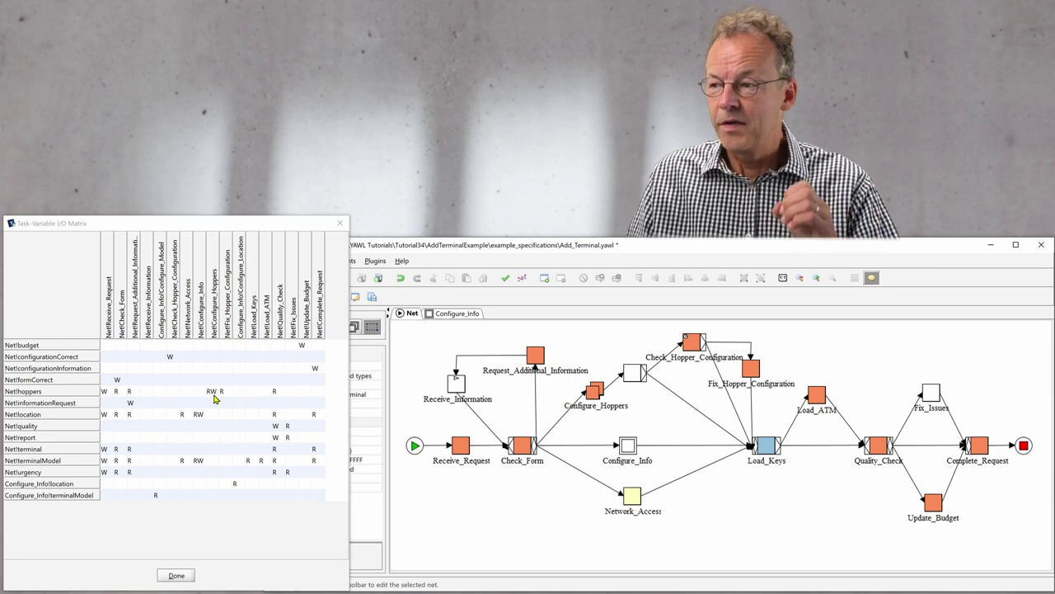
pyautogui.moveTo(206, 388)
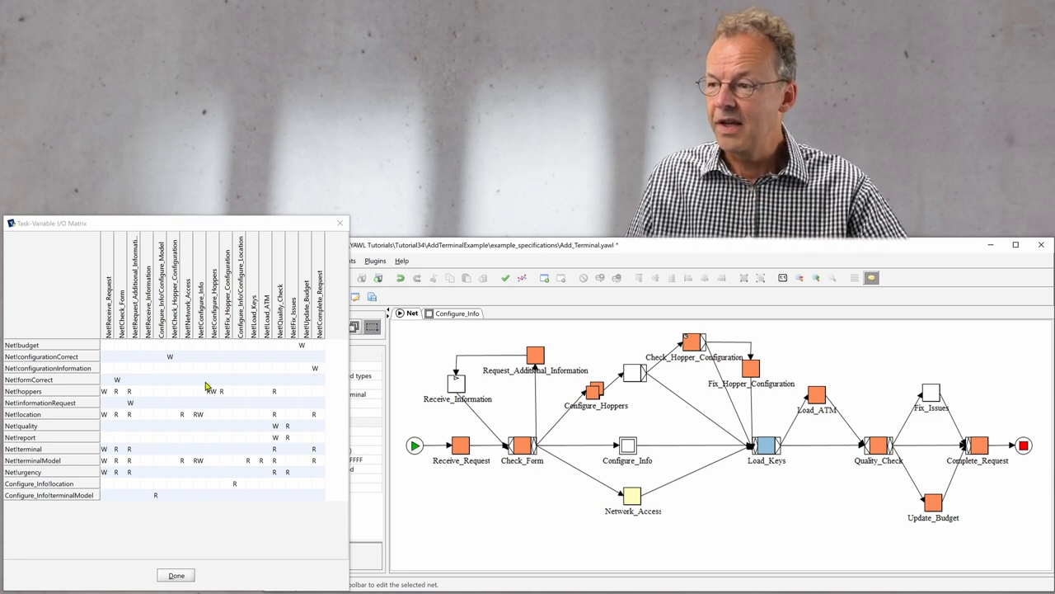
pyautogui.moveTo(152, 401)
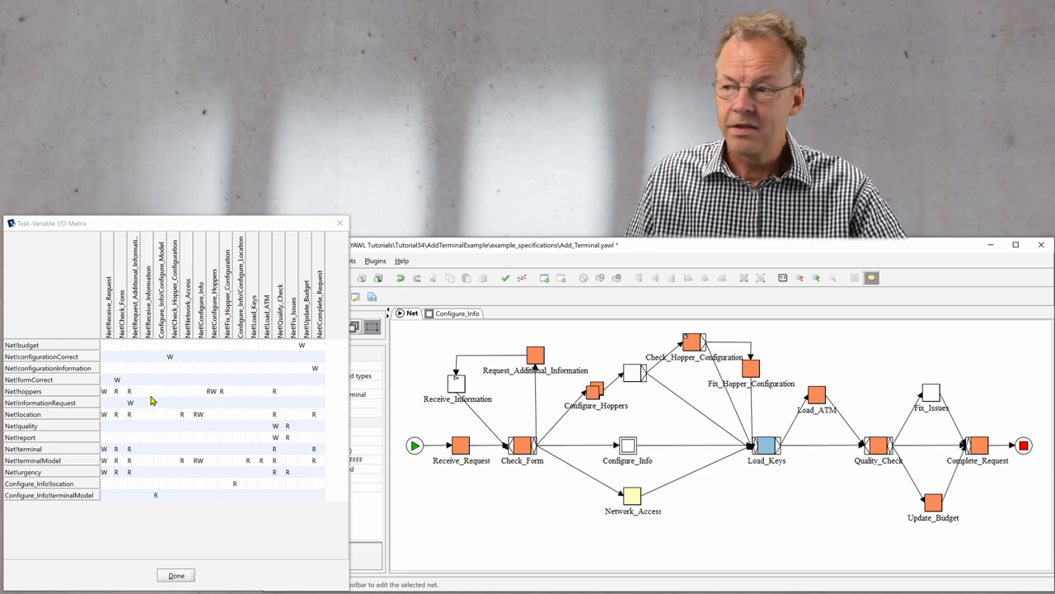